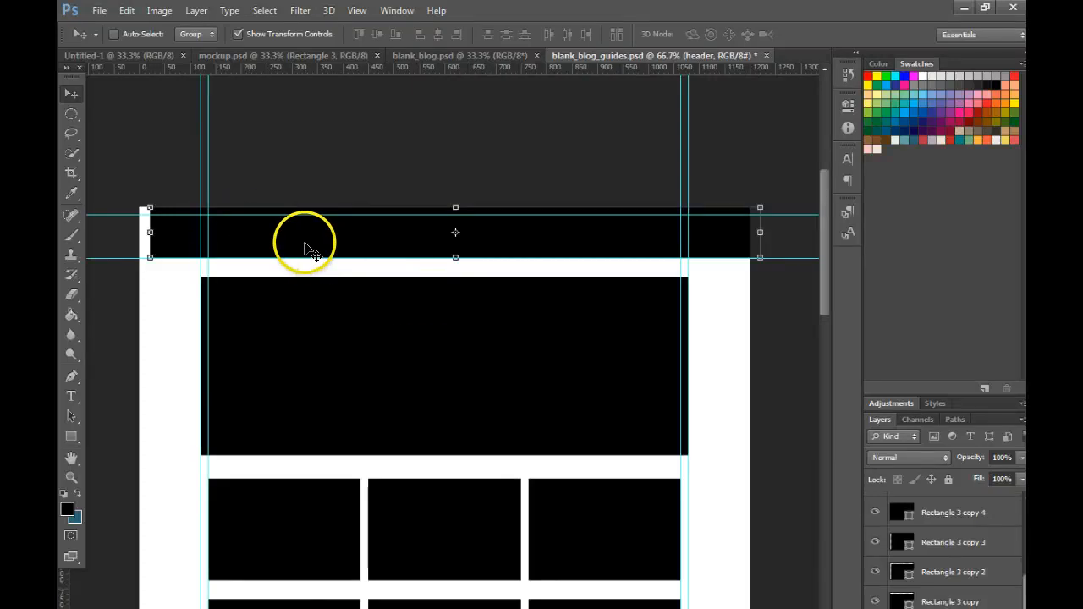
{"action": "mouse_move", "coordinate": [329, 261]}
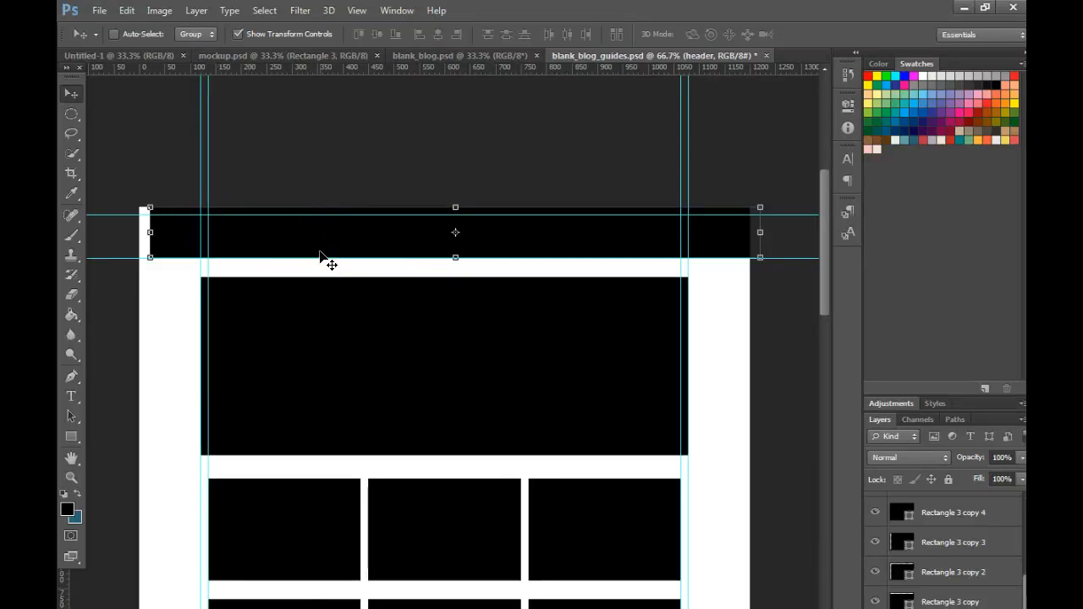
{"action": "mouse_move", "coordinate": [324, 261]}
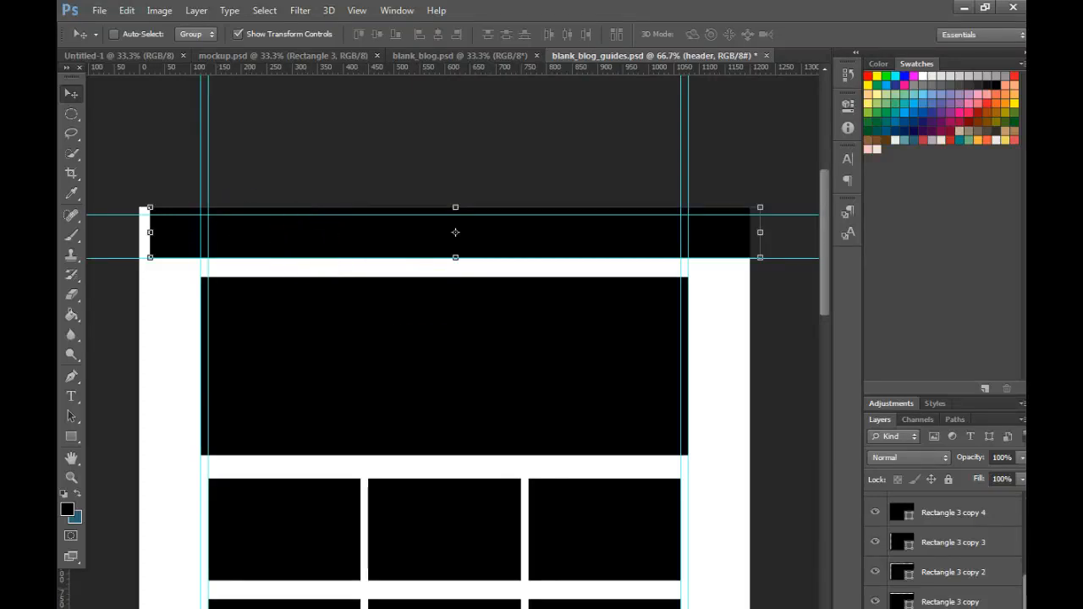
{"action": "mouse_move", "coordinate": [303, 193]}
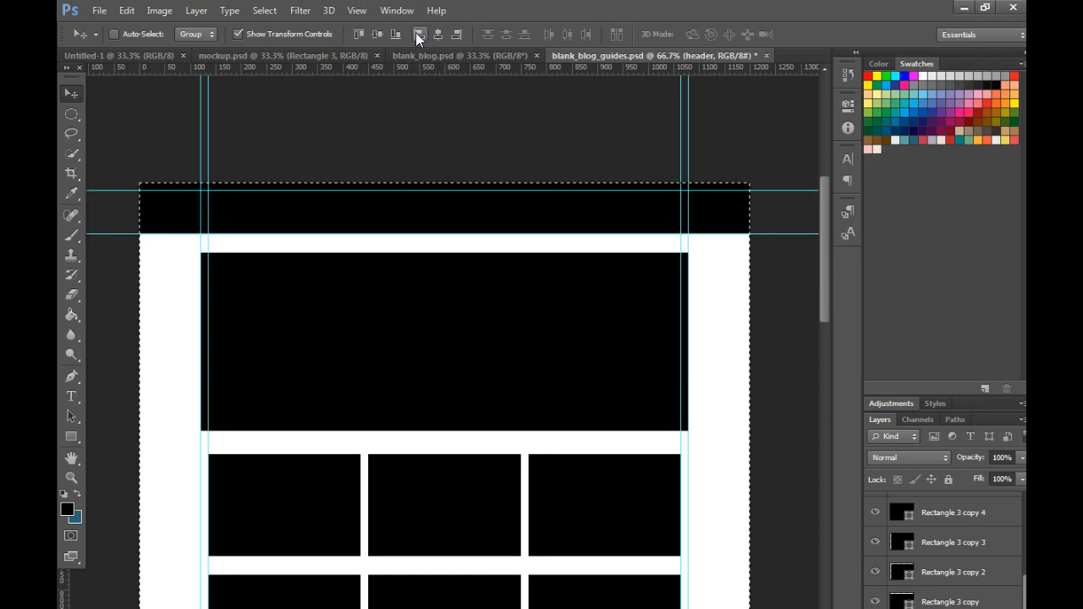
{"action": "mouse_move", "coordinate": [359, 34]}
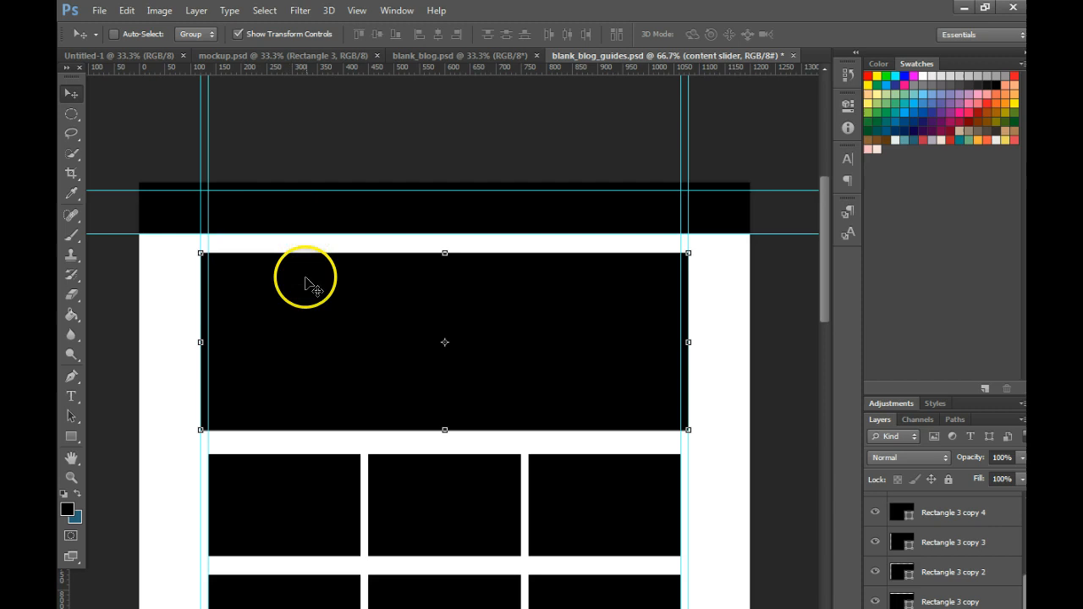
{"action": "mouse_move", "coordinate": [329, 230]}
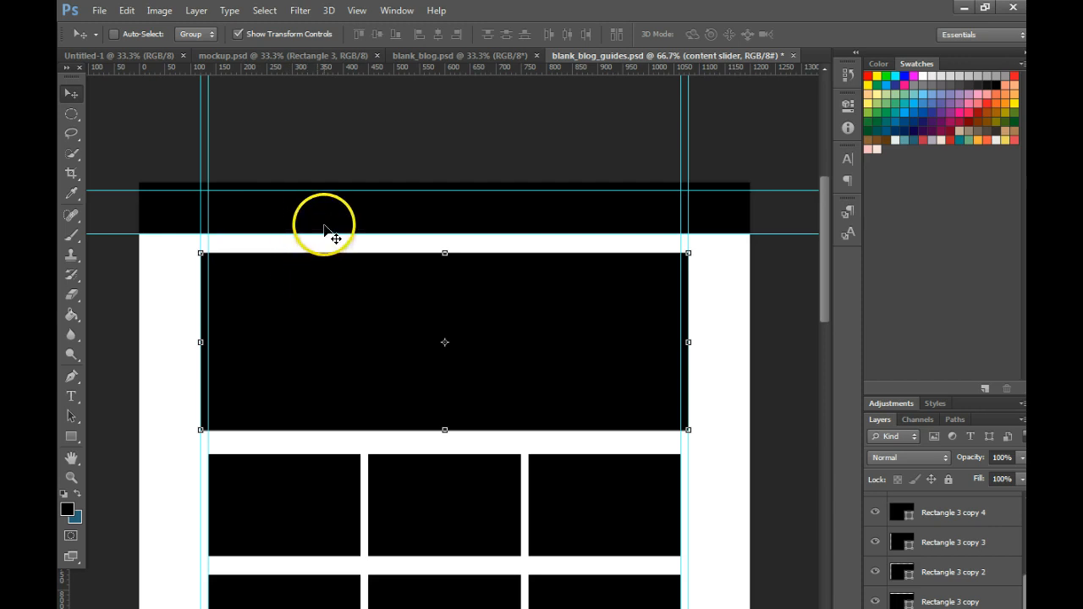
{"action": "mouse_move", "coordinate": [381, 84]}
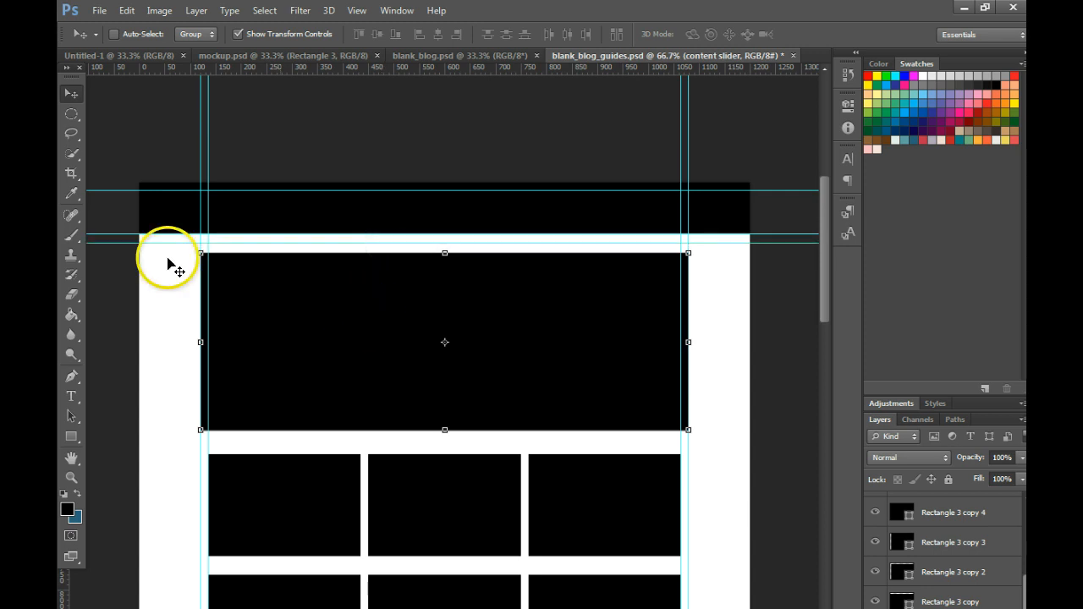
{"action": "mouse_move", "coordinate": [318, 308]}
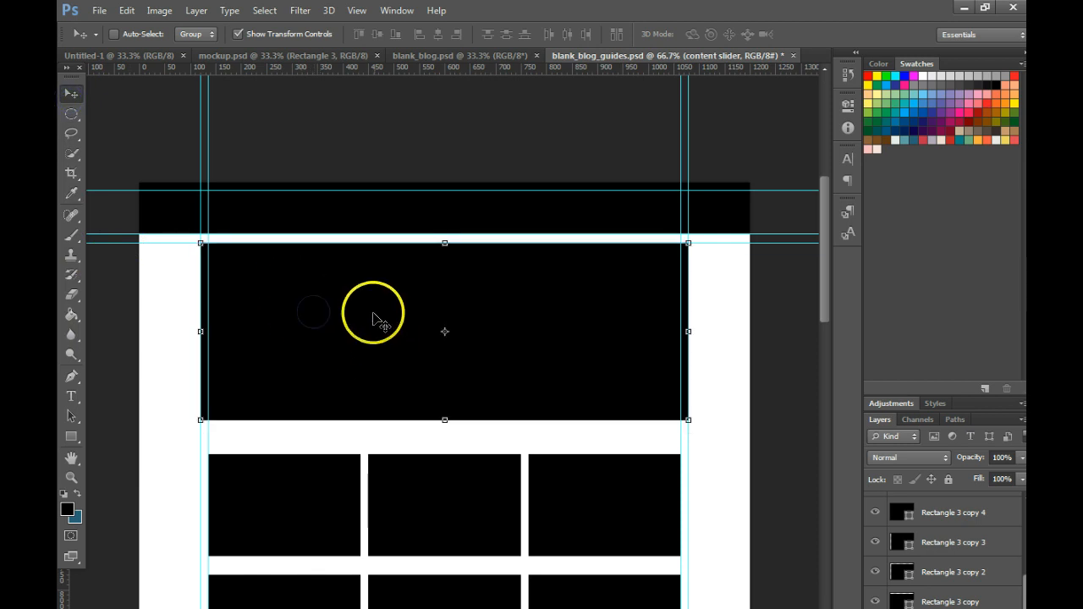
{"action": "mouse_move", "coordinate": [305, 423]}
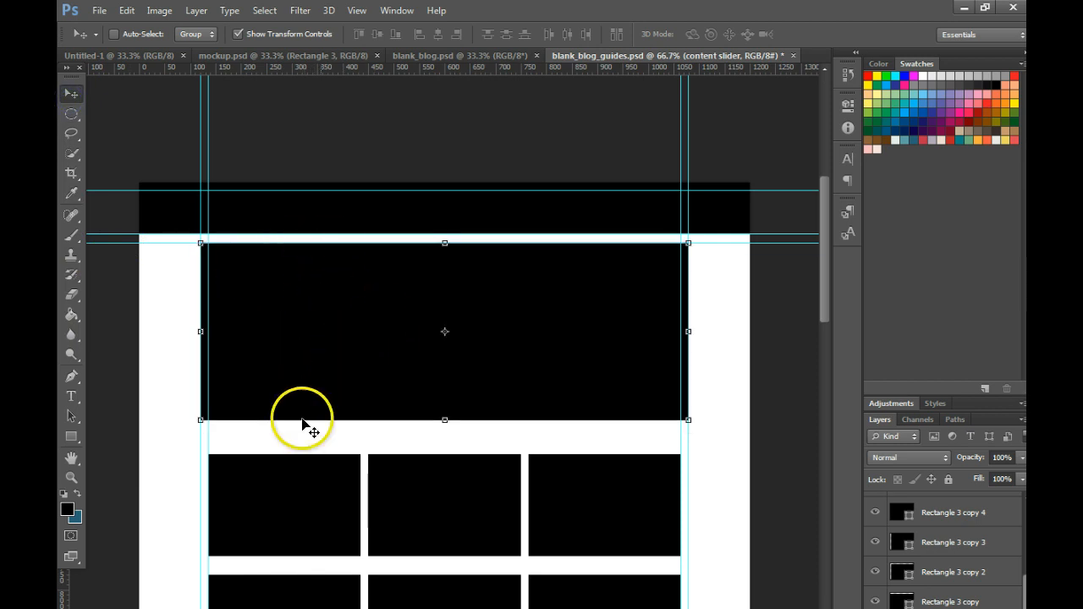
{"action": "mouse_move", "coordinate": [352, 389]}
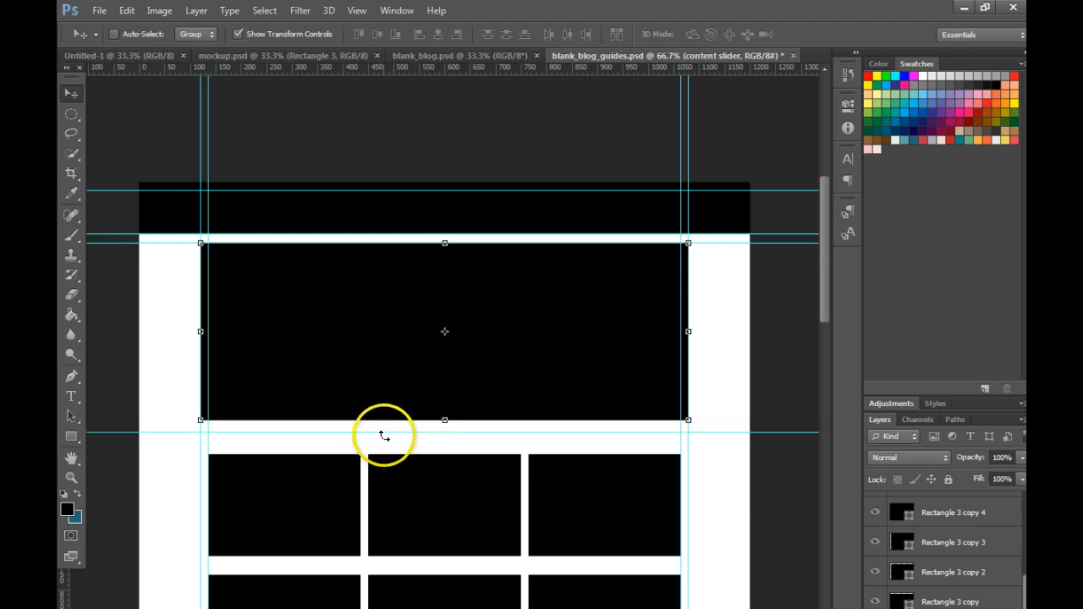
{"action": "mouse_move", "coordinate": [561, 533]}
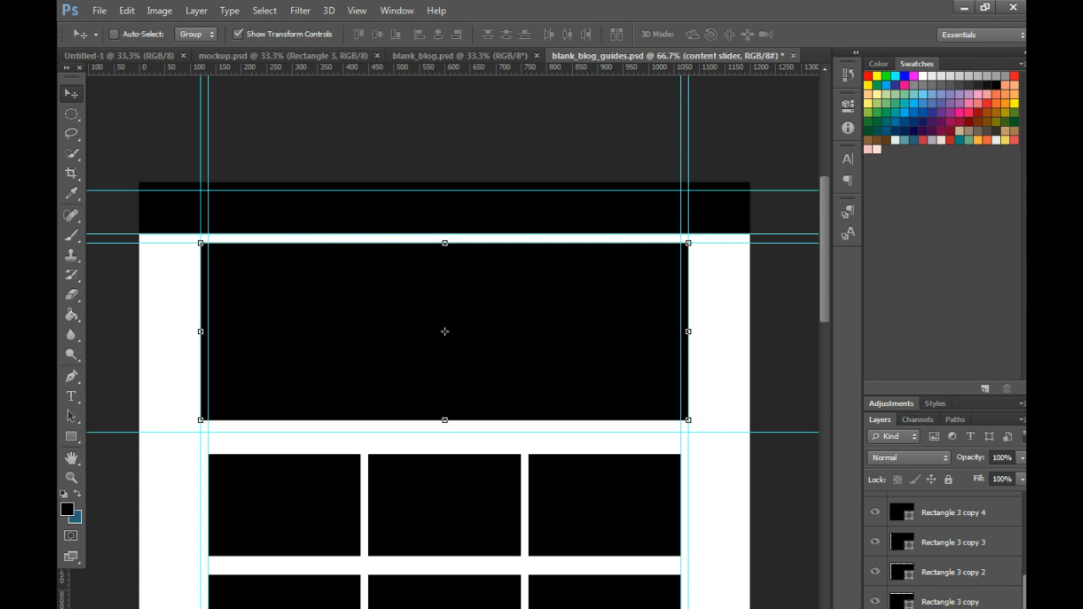
Place a horizontal guide snapped to the bottom edge of the content slider
{"action": "left_click", "coordinate": [949, 601]}
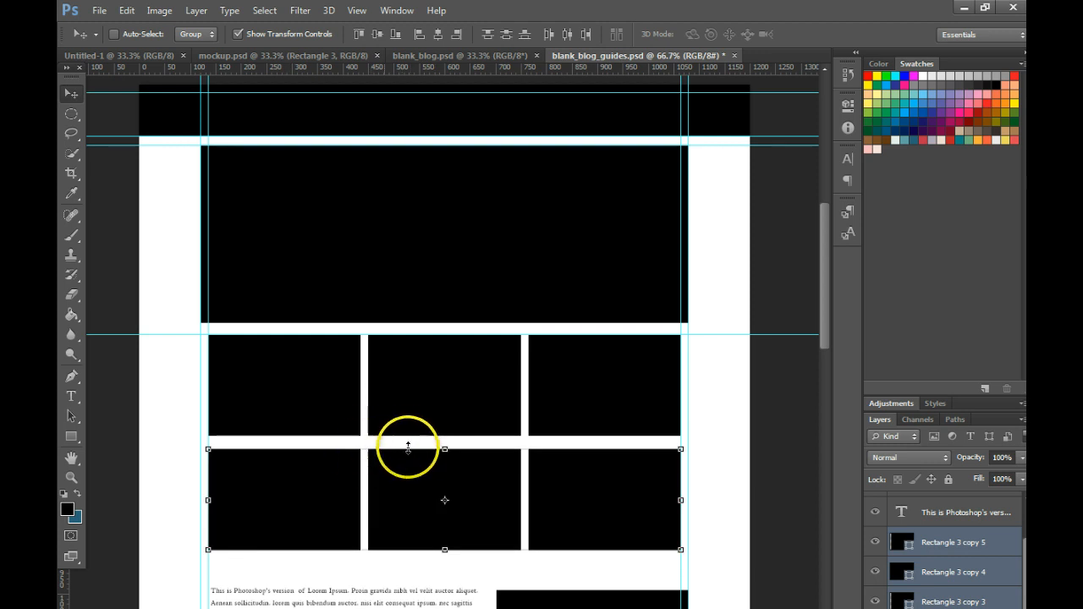
{"action": "mouse_move", "coordinate": [404, 482]}
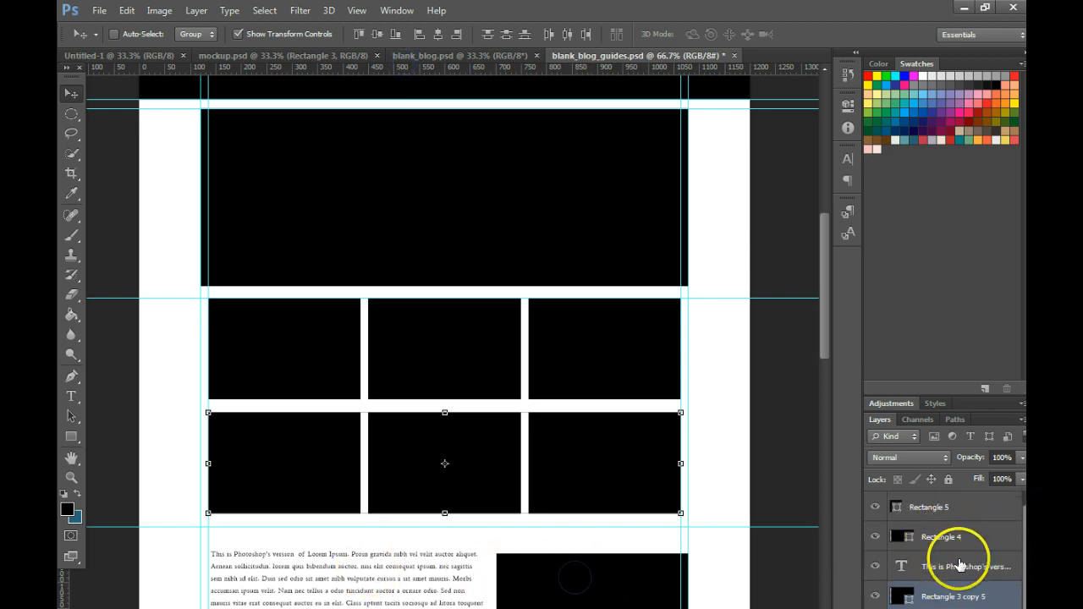
Move Rectangle 4 and the body text beneath the thumbnail rows with Free Transform
{"action": "left_click", "coordinate": [941, 537]}
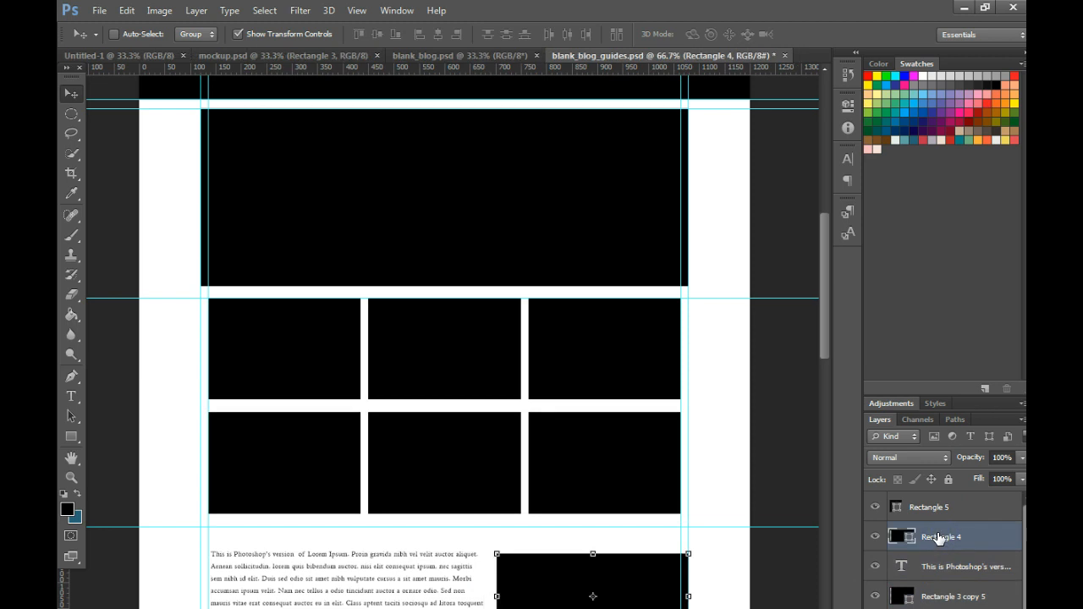
{"action": "left_click", "coordinate": [964, 565]}
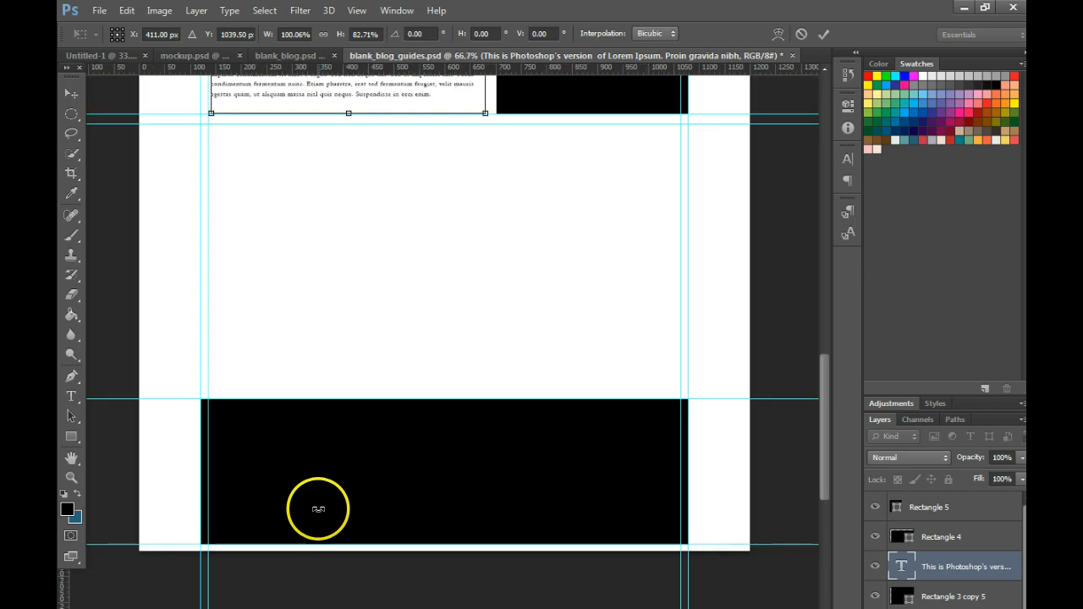
Commit the body text transform via the Move tool and select the Rectangle 5 footer layer
{"action": "left_click", "coordinate": [71, 93]}
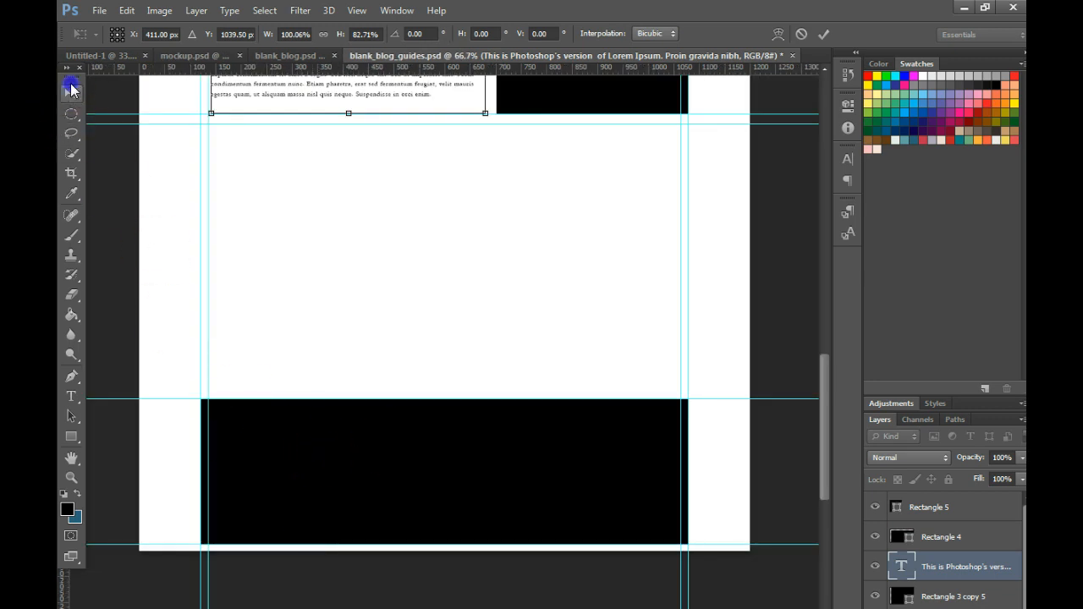
{"action": "left_click", "coordinate": [71, 93]}
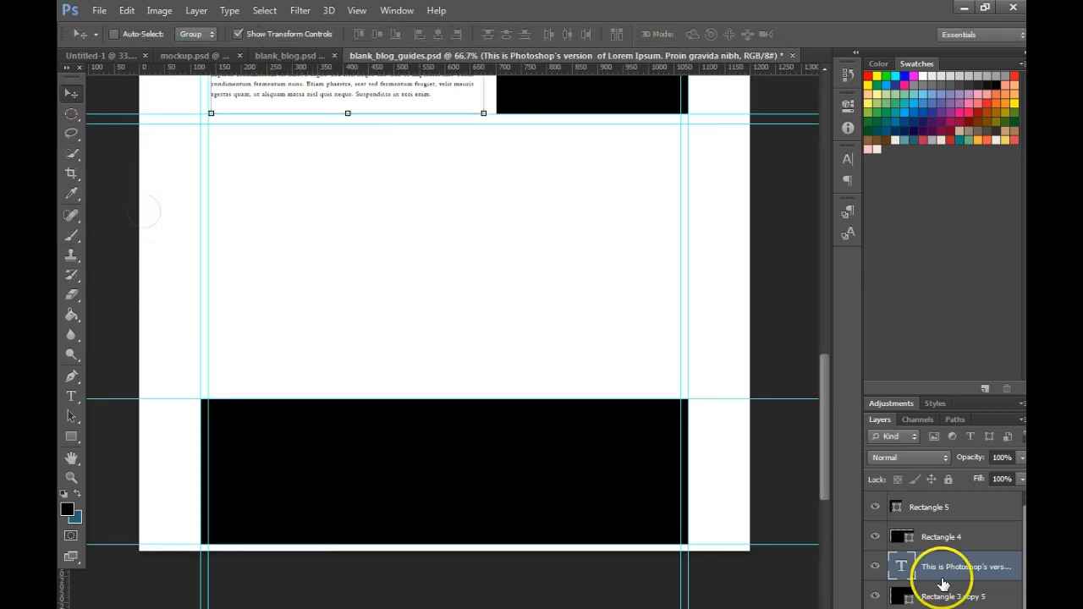
{"action": "left_click", "coordinate": [927, 508]}
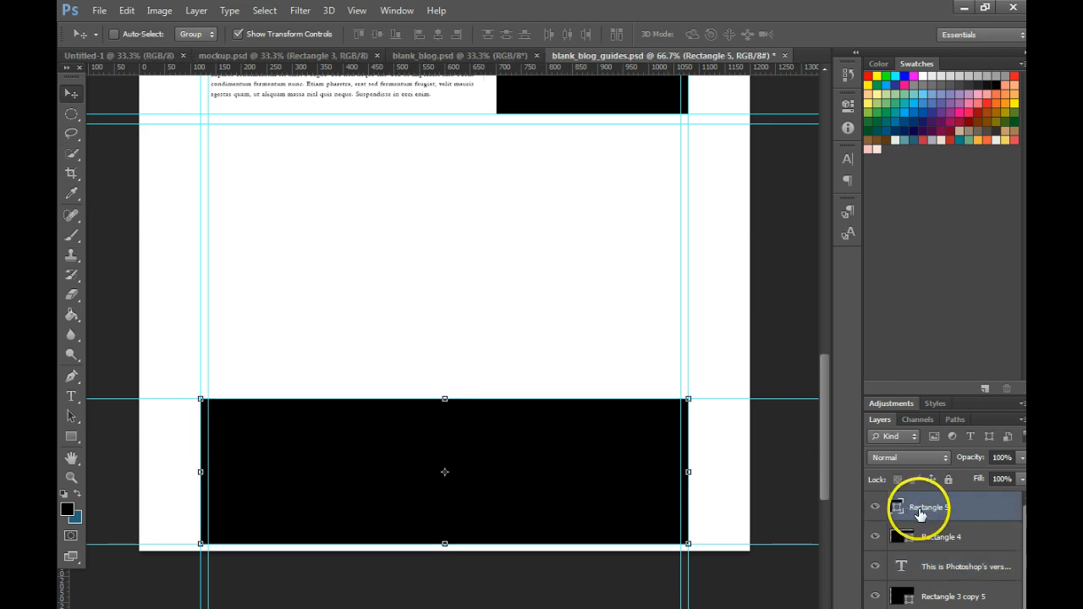